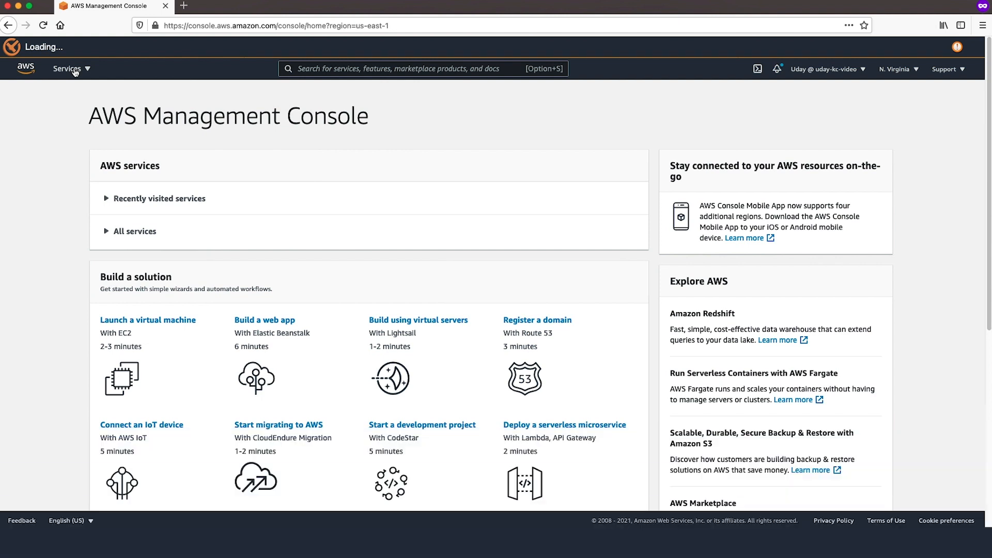
Open the Storage Gateway service from the all-services list.
click(67, 69)
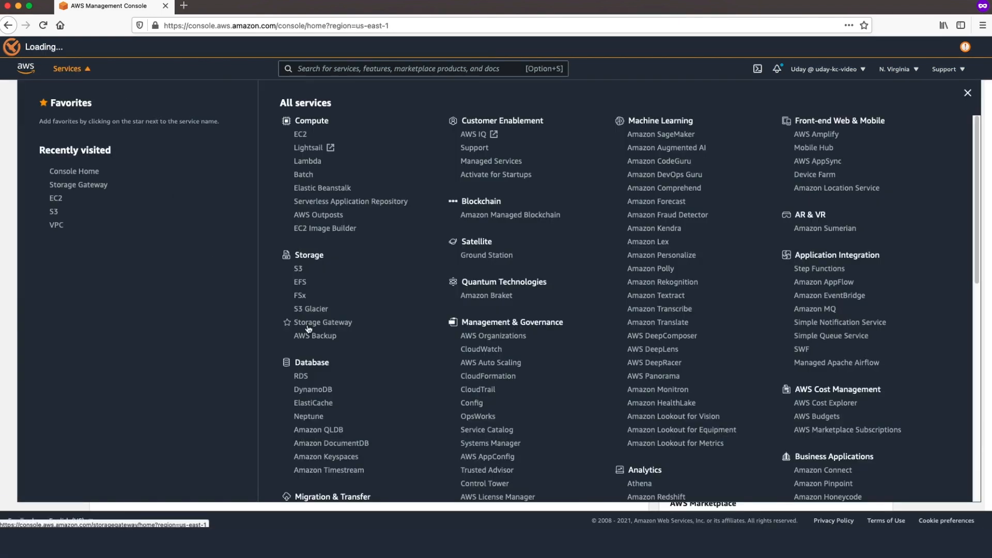
click(322, 322)
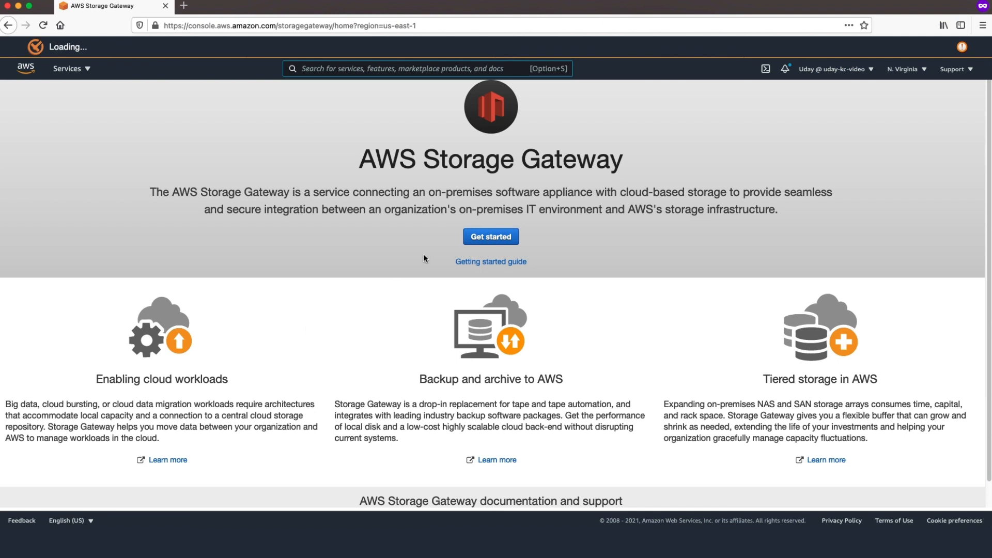
Create a file gateway hosted on Amazon EC2 and start launching its instance.
click(490, 236)
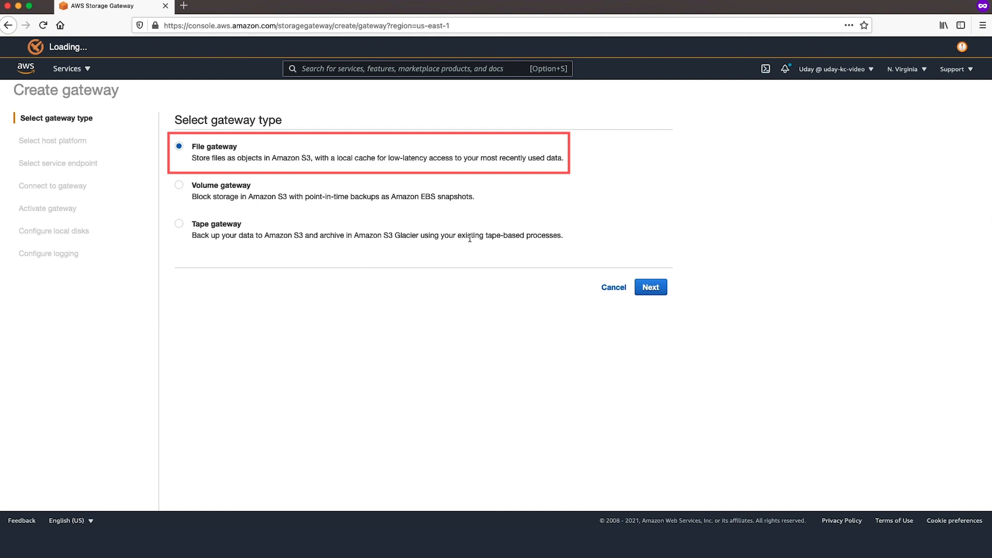
mouse_move(819, 271)
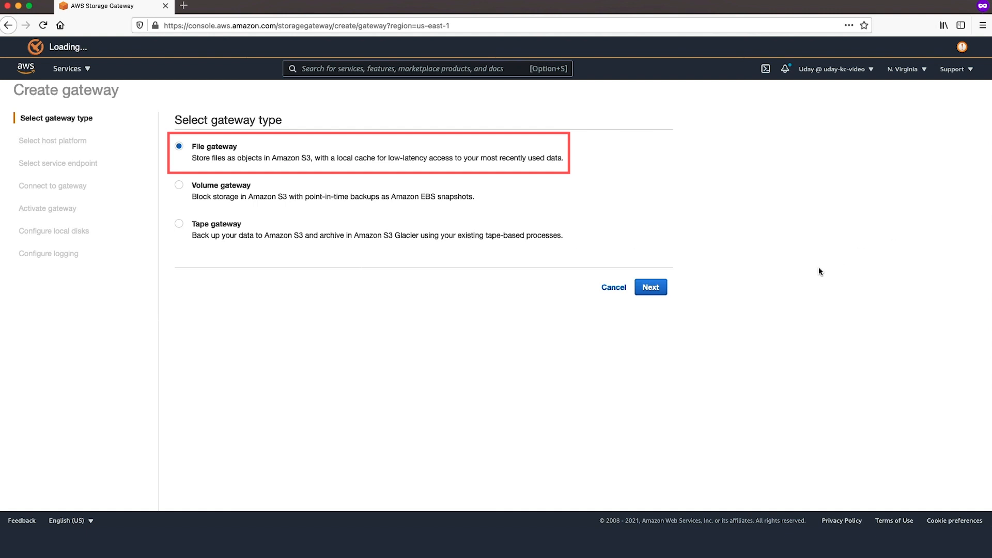
click(650, 287)
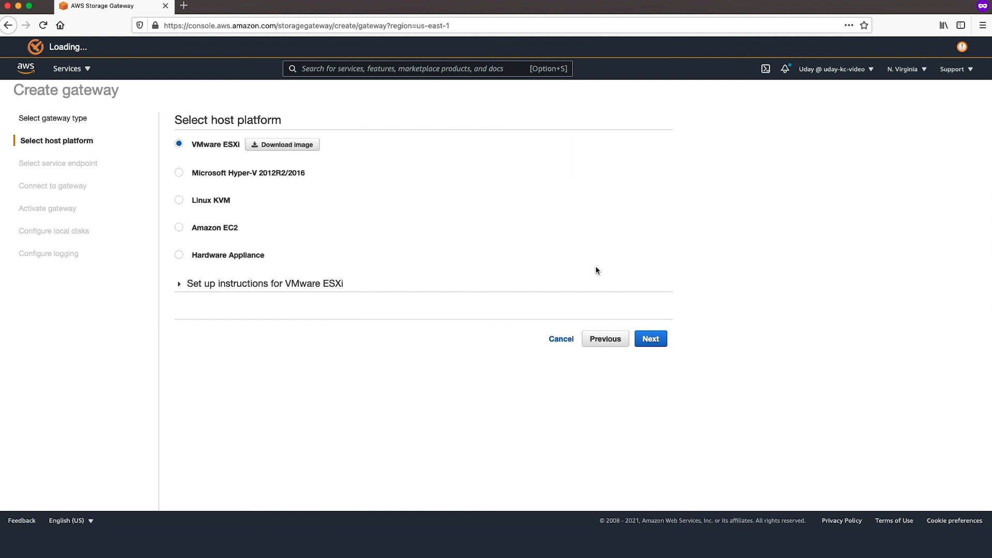
click(179, 228)
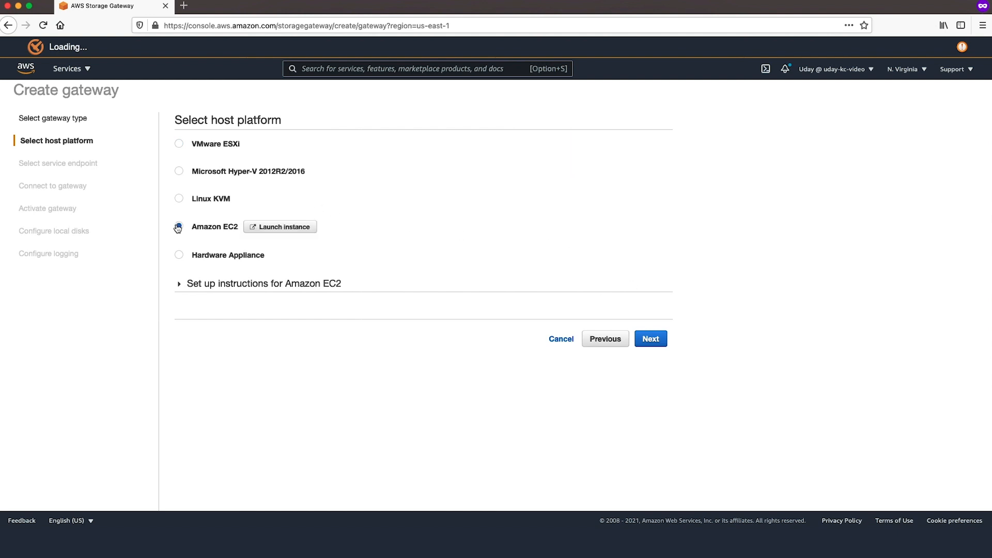
click(180, 226)
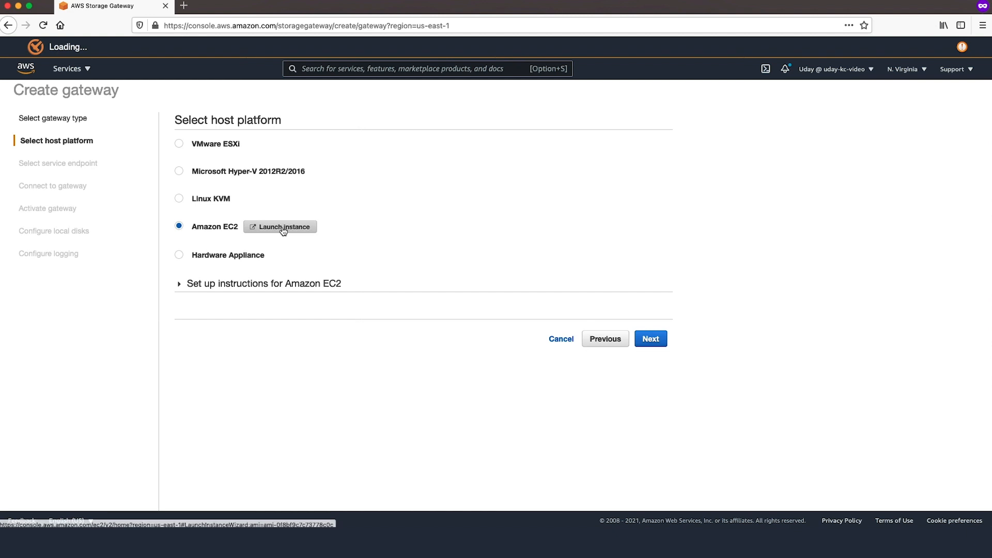
click(280, 226)
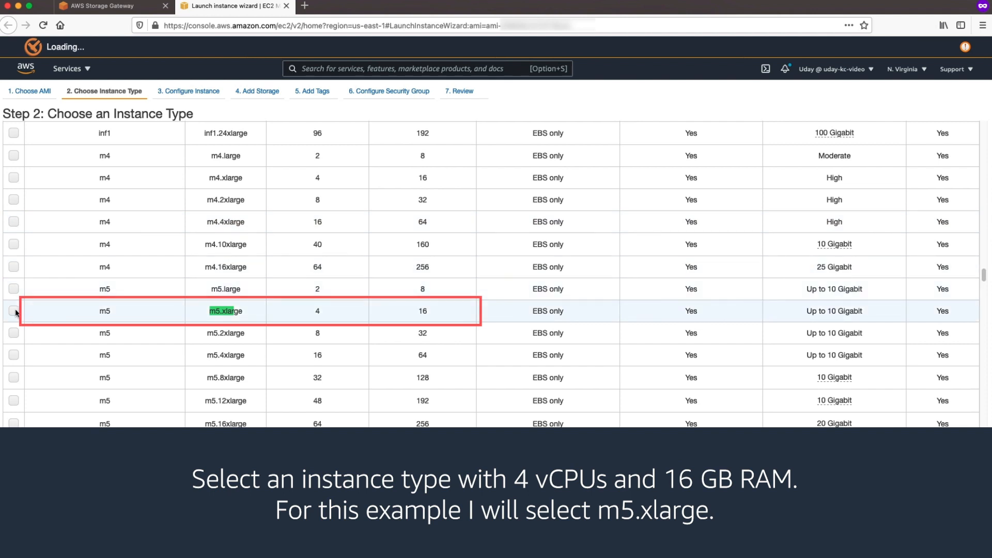
Choose the m5.xlarge instance type (4 vCPUs, 16 GB).
click(13, 310)
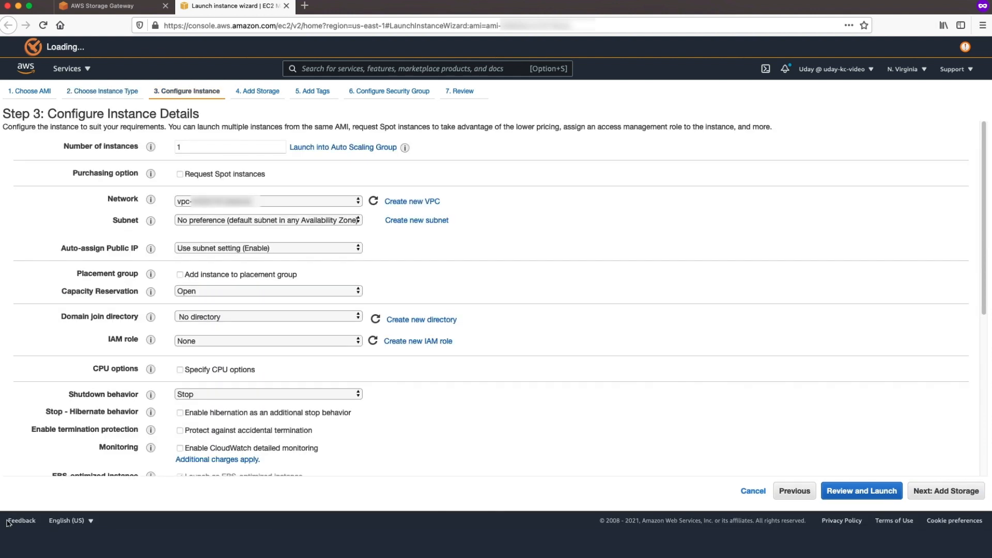
Set Auto-assign Public IP to Enable and continue to storage.
click(267, 247)
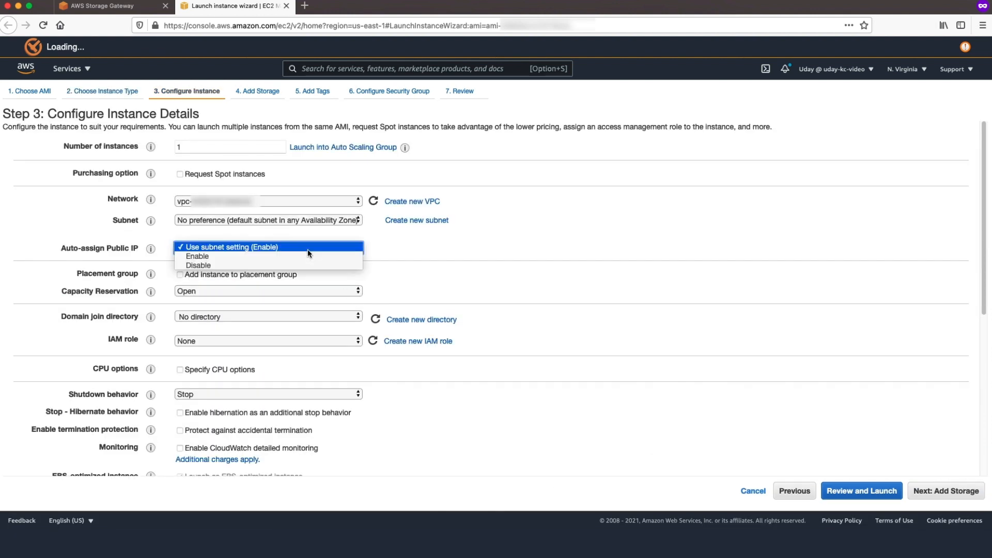
click(197, 256)
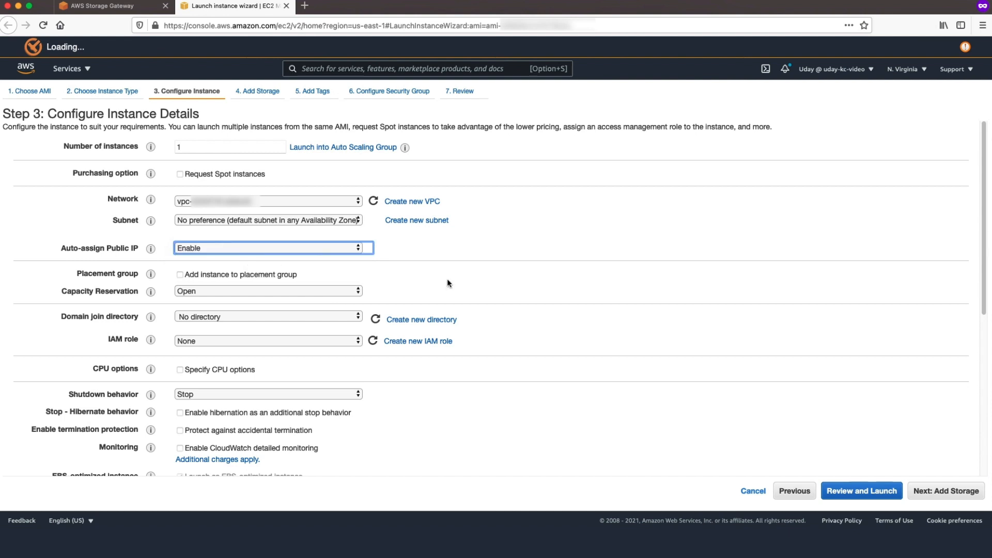
click(272, 248)
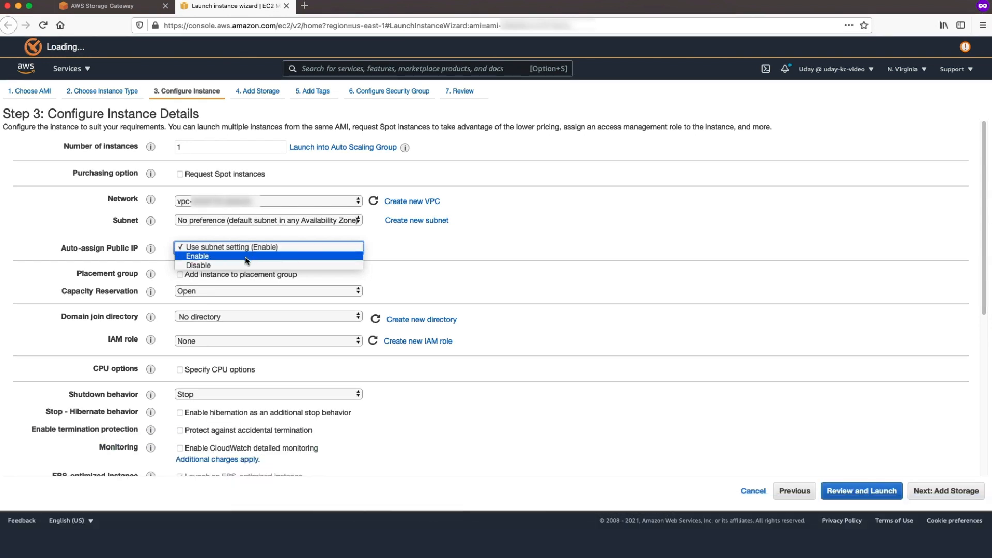
click(198, 255)
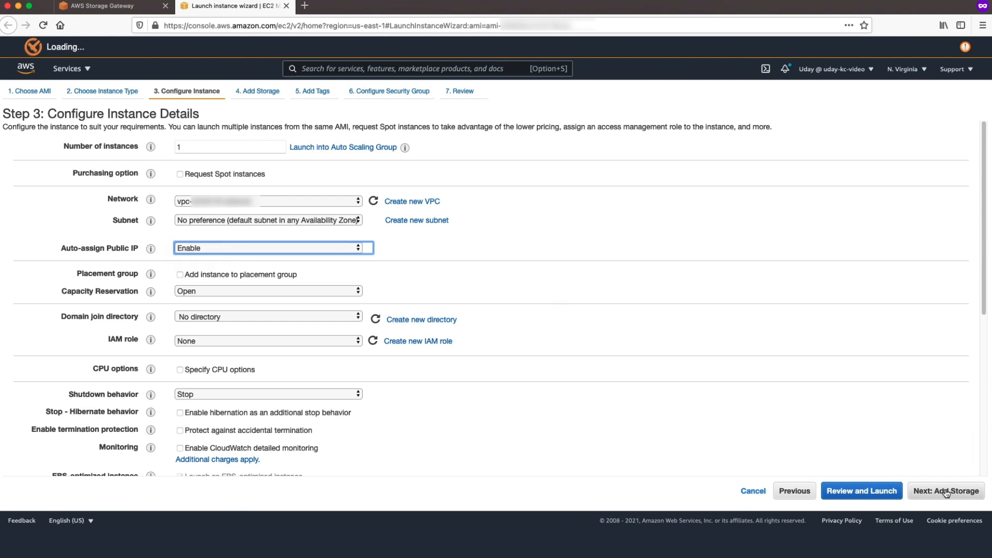
click(944, 490)
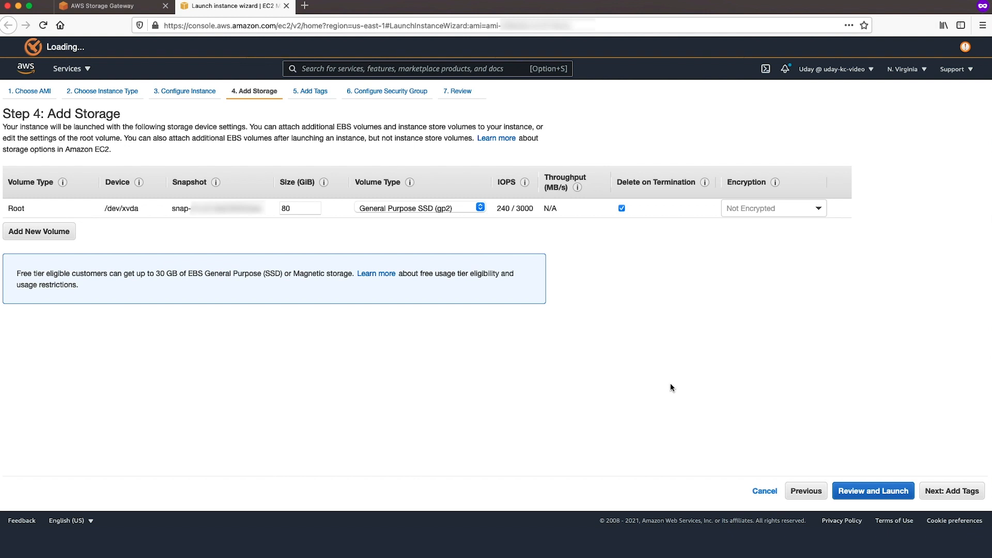
Add a 150 GiB EBS cache volume and continue past tags to security groups.
click(39, 231)
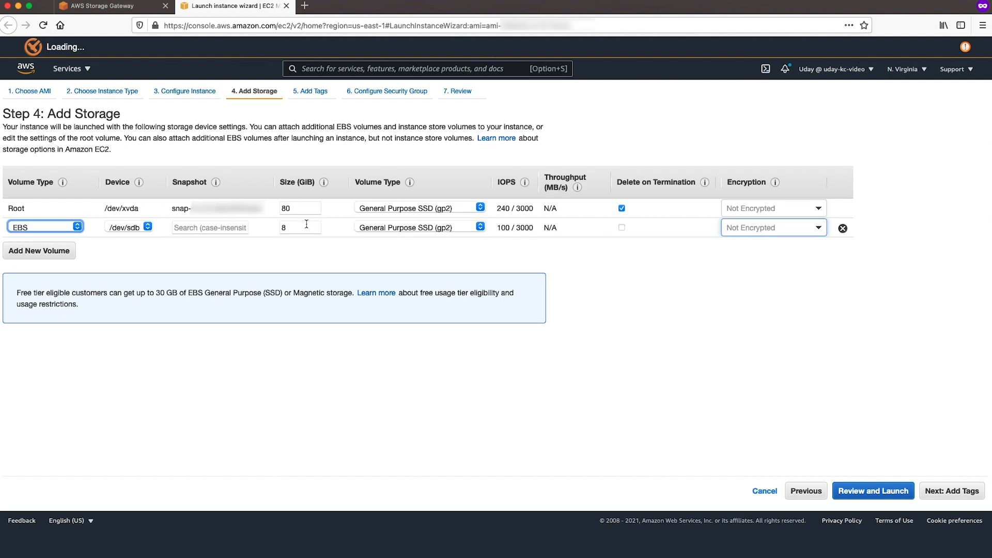
text(150)
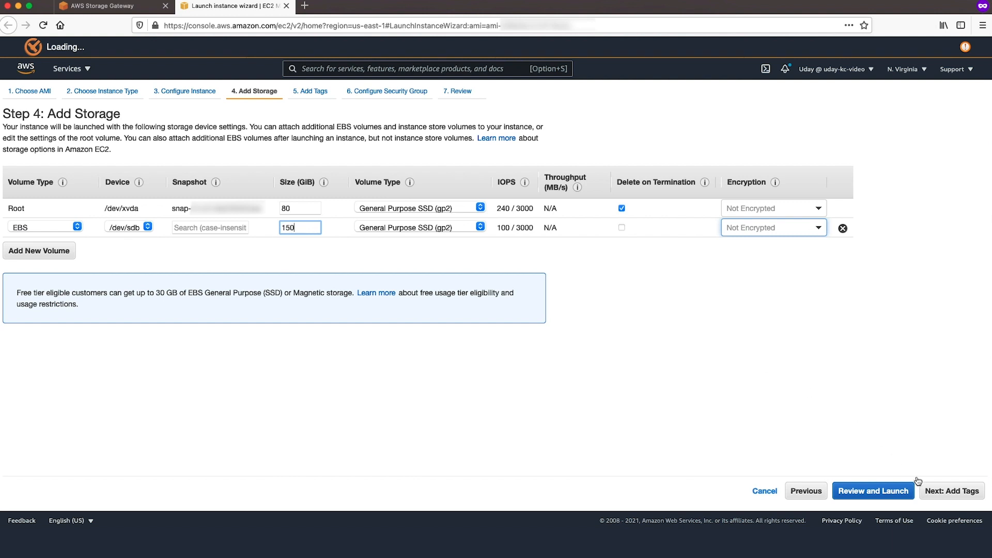
click(949, 490)
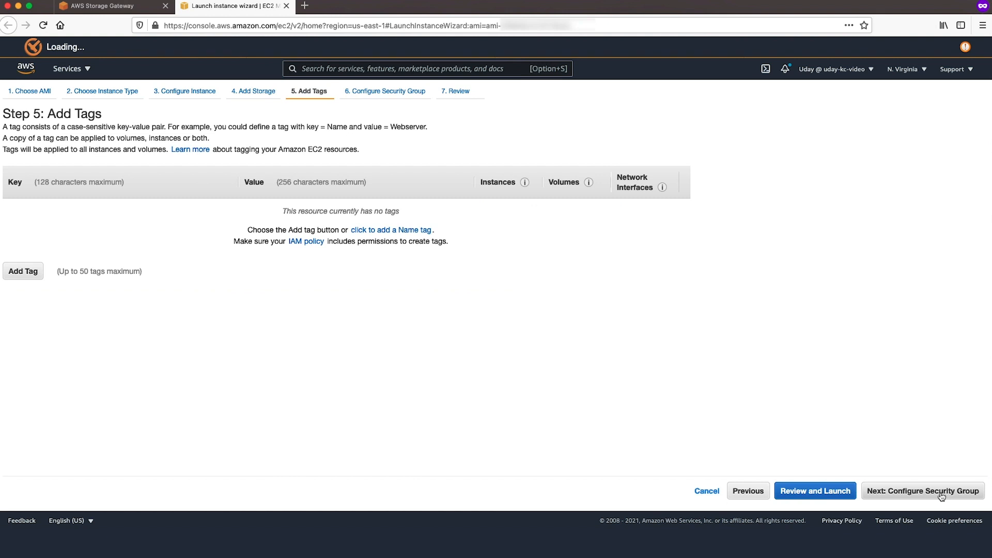
click(921, 490)
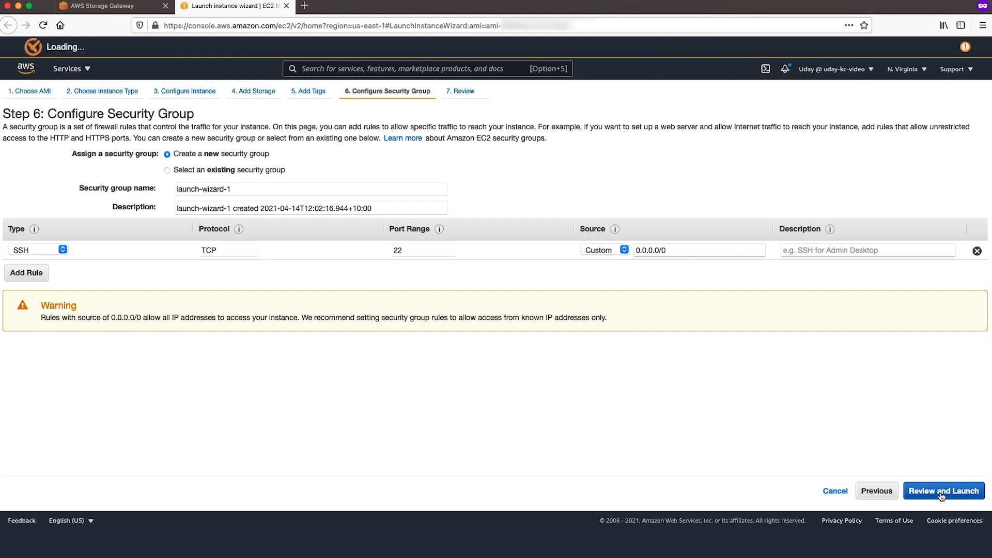
mouse_move(211, 171)
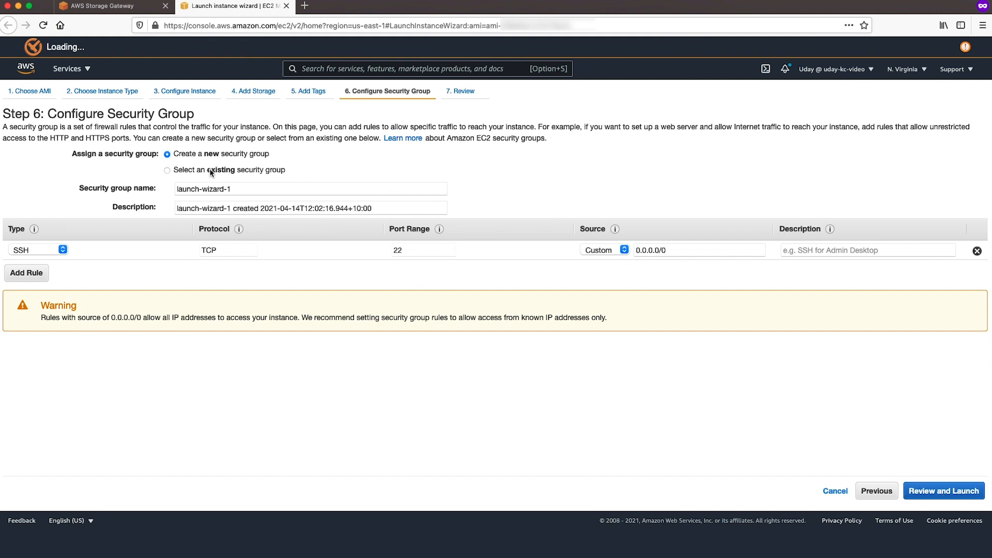
Apply the existing StorageGateway security group and launch with the acknowledged key pair.
click(167, 170)
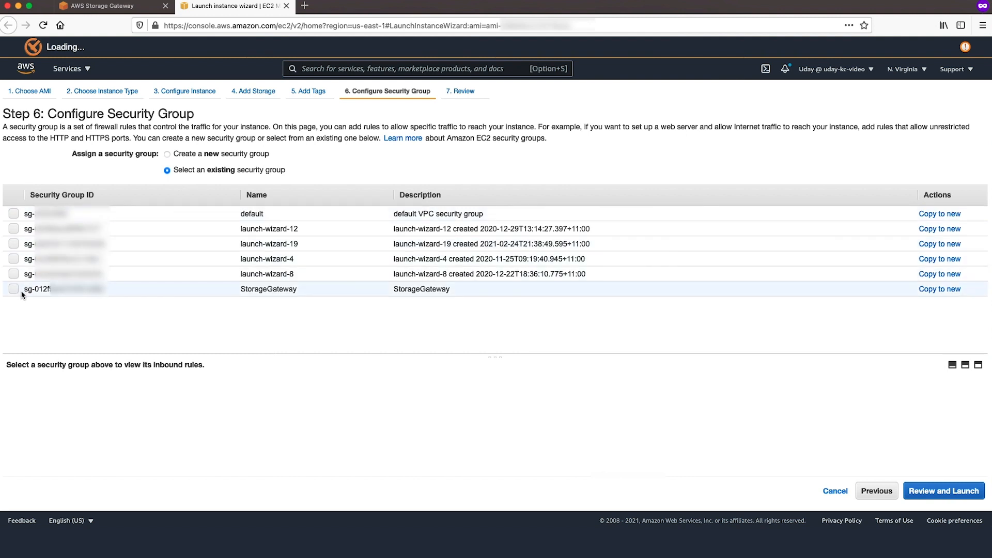
click(14, 289)
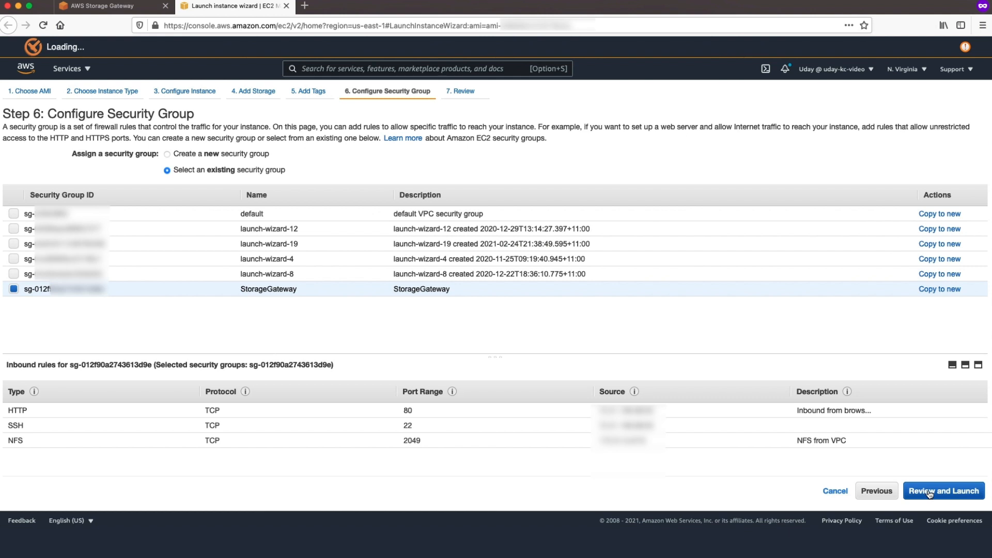
click(942, 490)
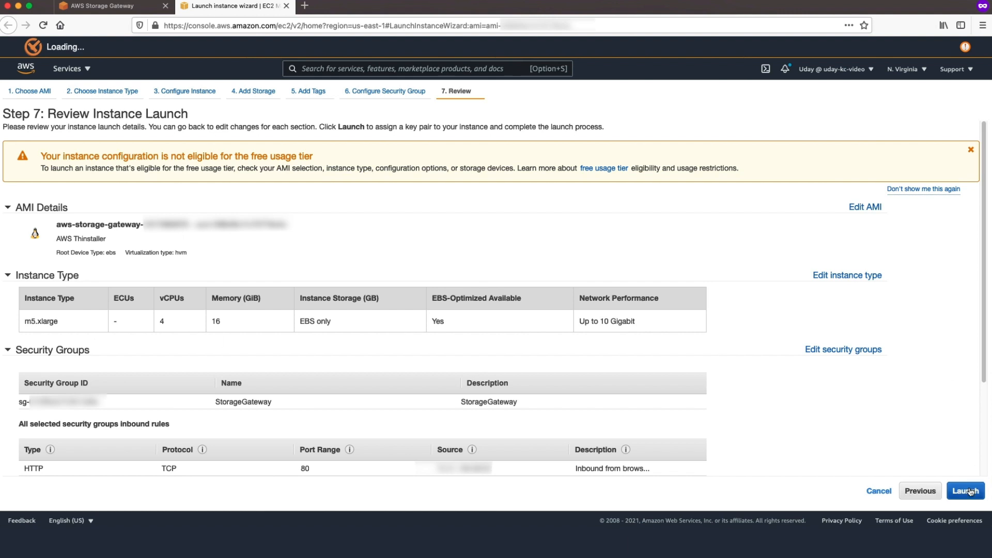
click(964, 491)
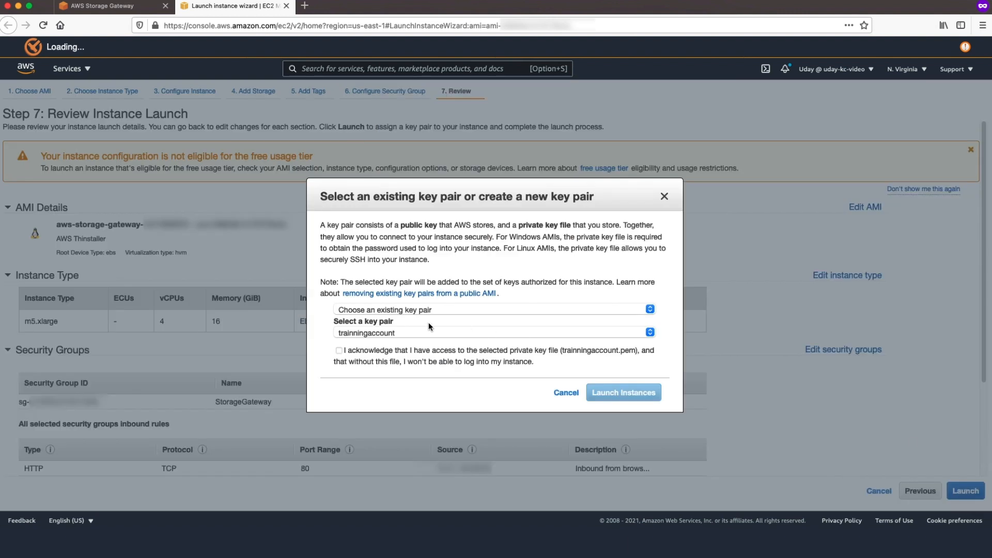
click(339, 350)
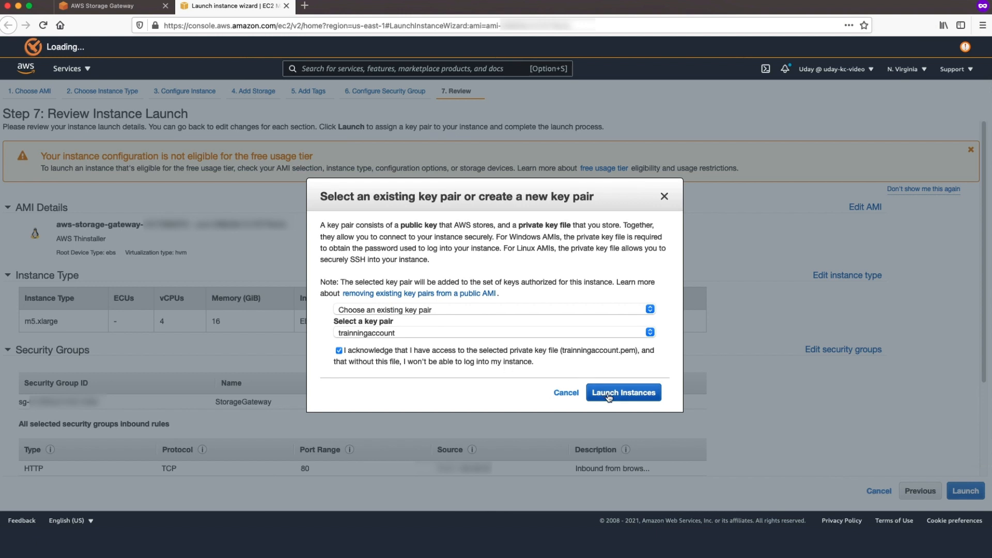
click(623, 392)
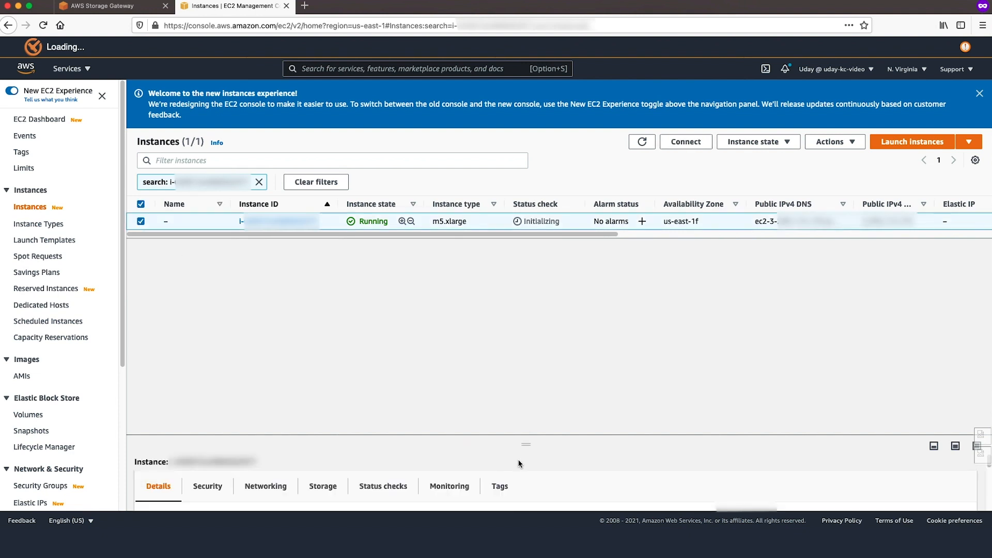
Copy the instance's public IPv4 address and return to the gateway wizard.
click(430, 391)
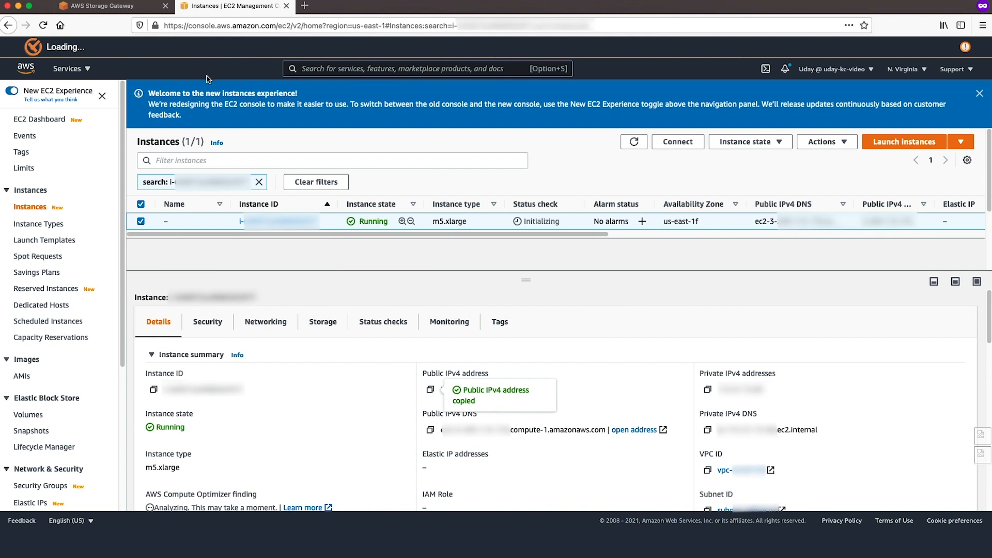
click(112, 6)
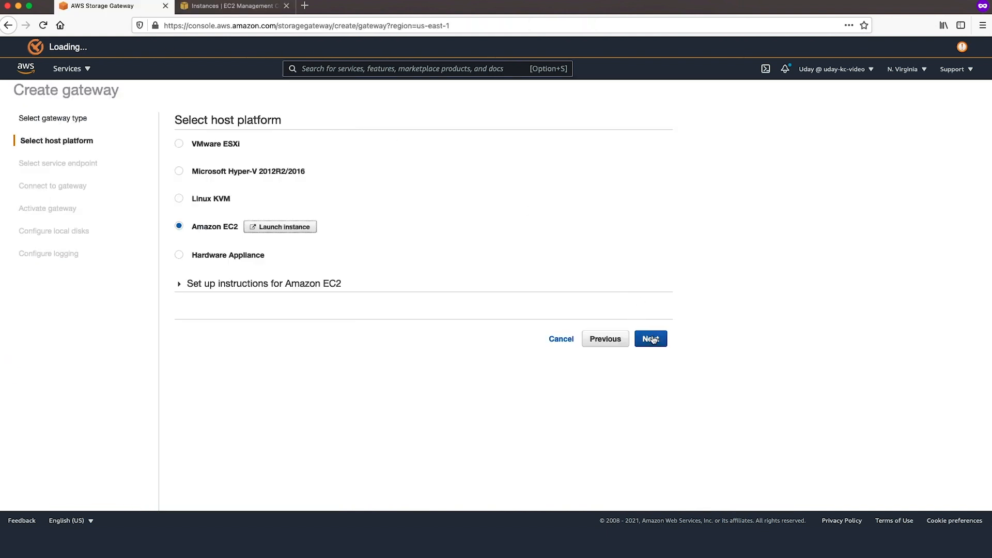
Confirm Amazon EC2 as host and the Public service endpoint.
click(650, 339)
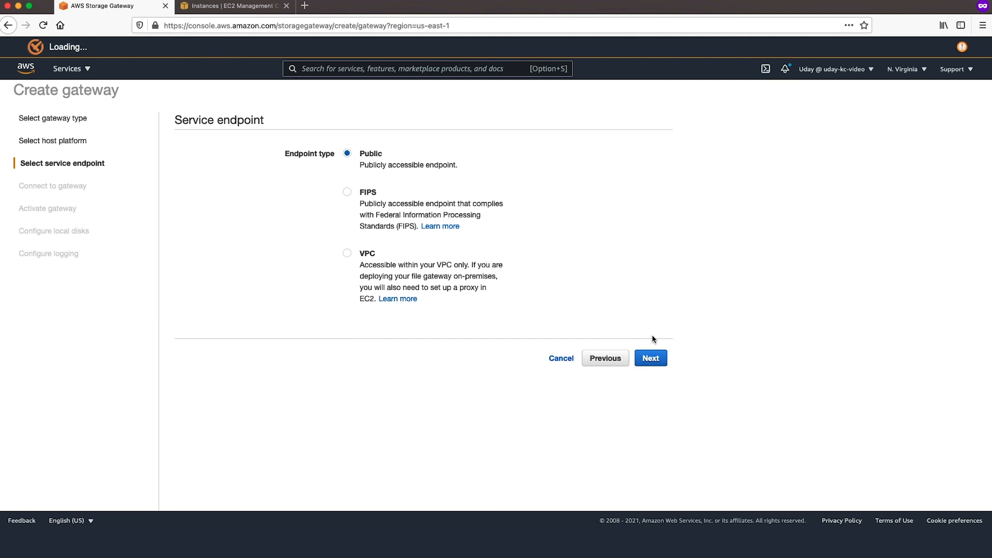
click(649, 357)
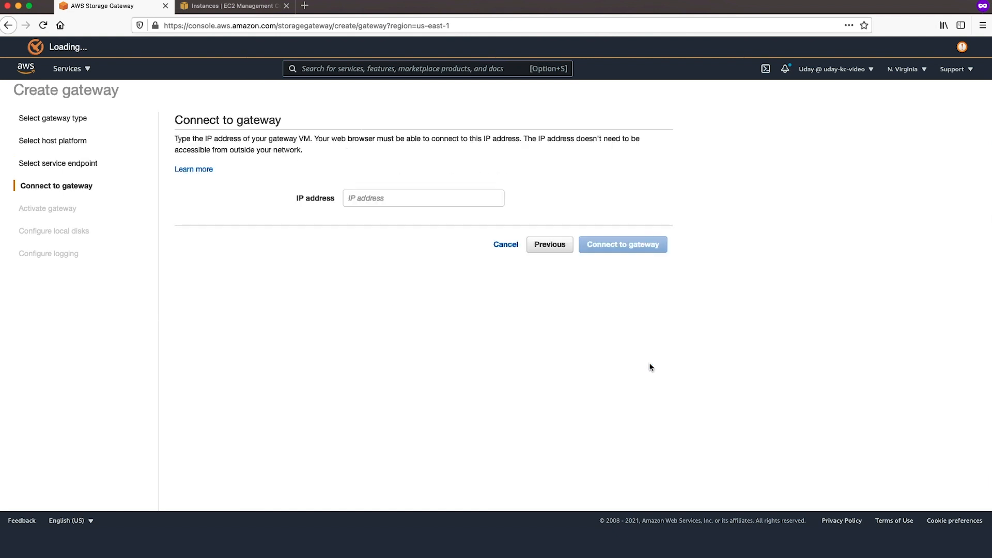
mouse_move(565, 330)
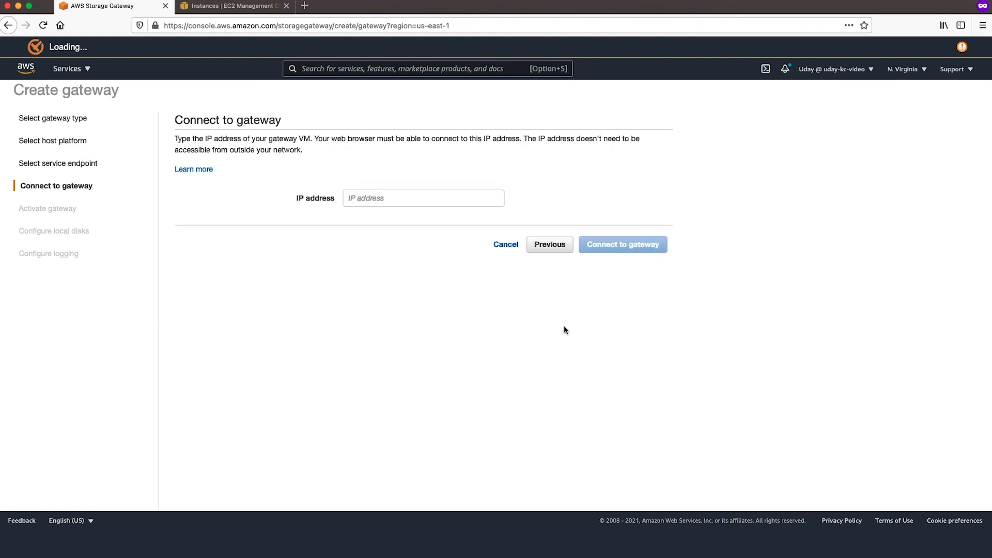
Paste the instance's public IP and connect to the gateway.
click(422, 197)
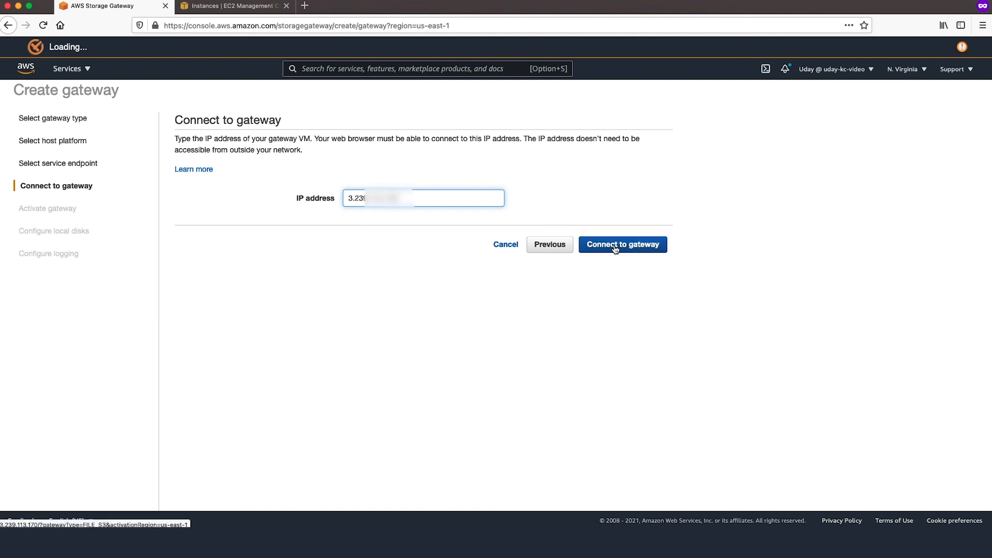
click(622, 244)
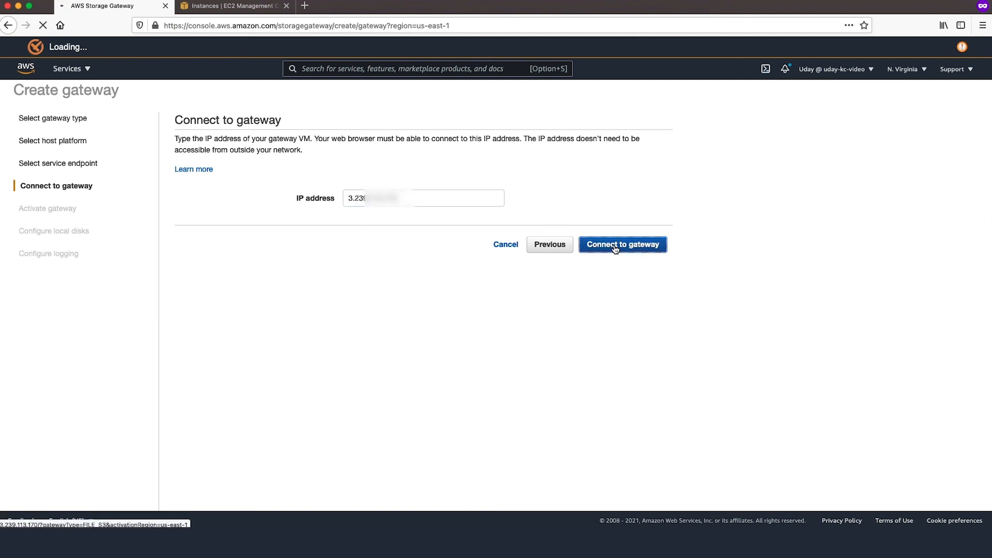
click(622, 244)
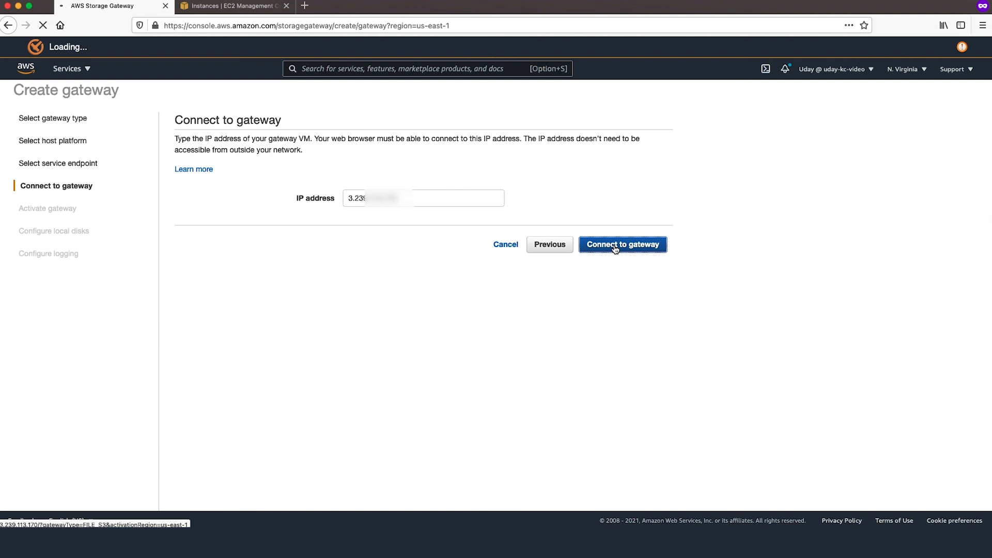
click(622, 244)
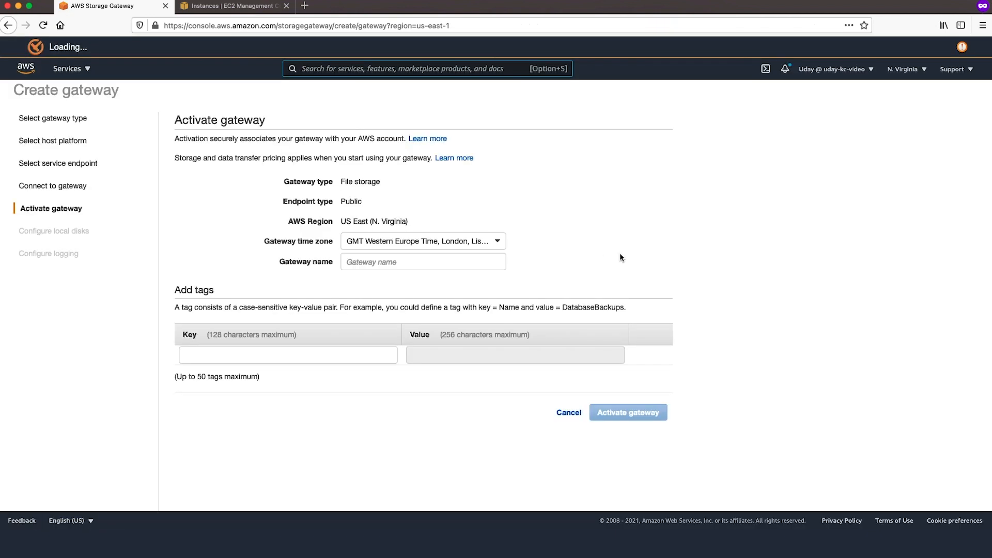
Name the gateway 'UdayVideoDemo' and activate it.
click(422, 262)
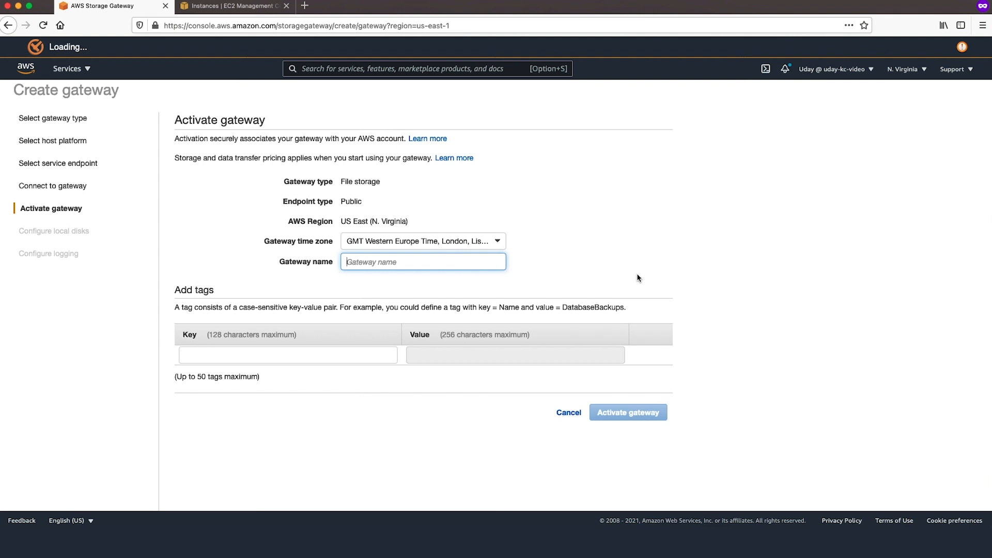
text(UdayVideoDemo)
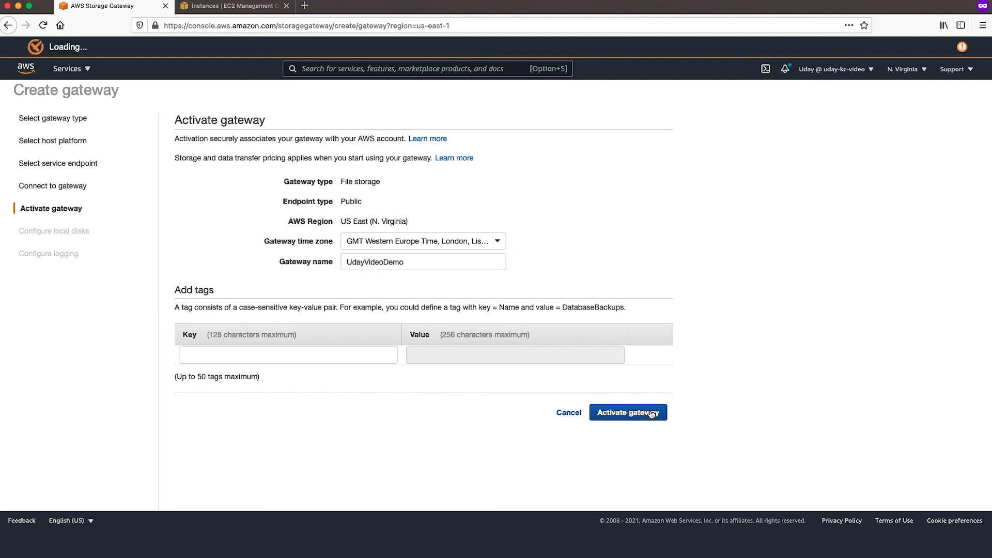
click(628, 412)
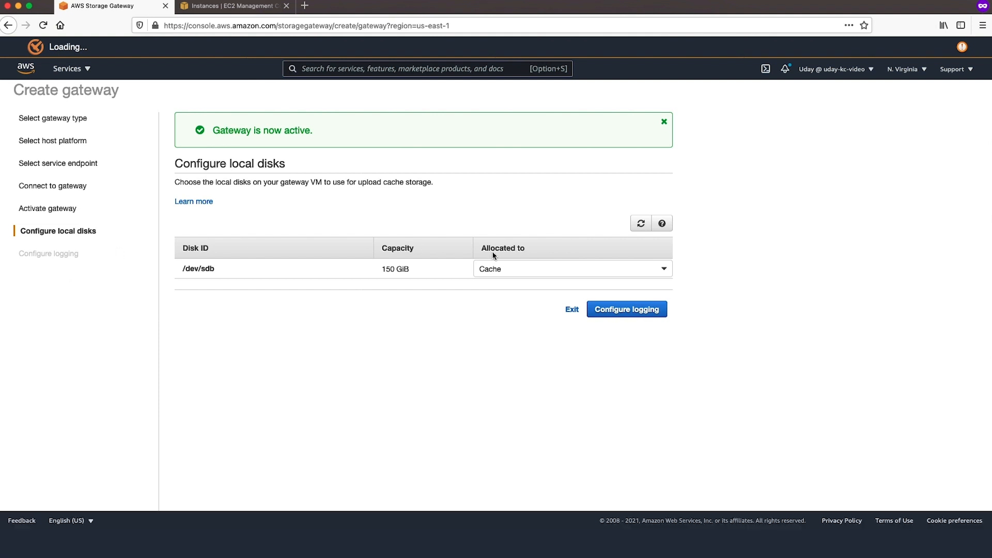
Configure gateway logging with a new health log group and save, finishing UdayVideoDemo.
click(626, 310)
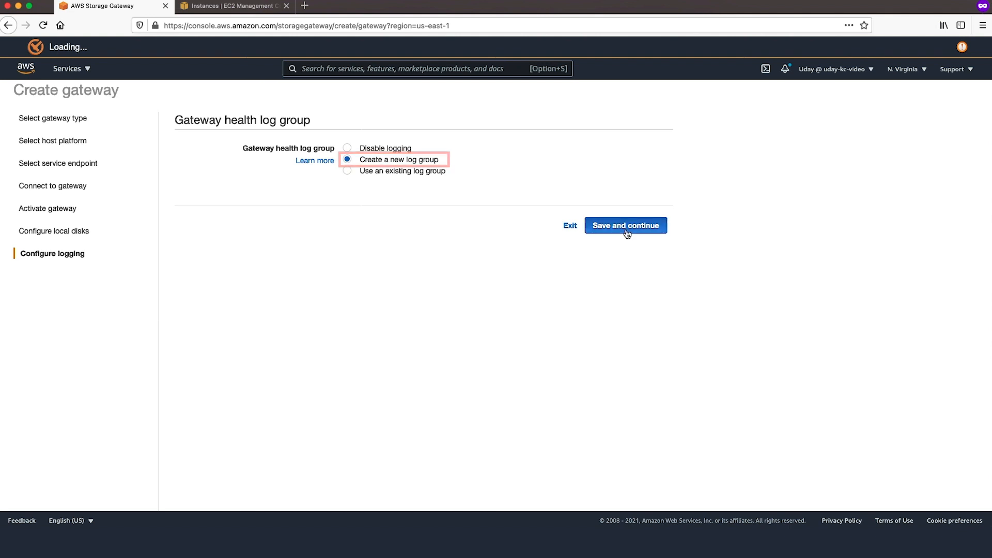
click(624, 225)
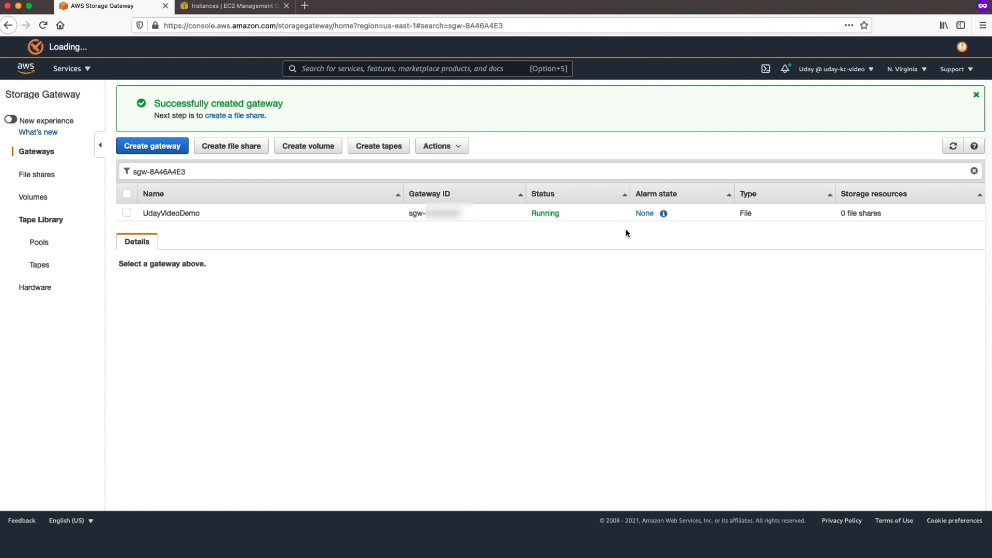
mouse_move(618, 233)
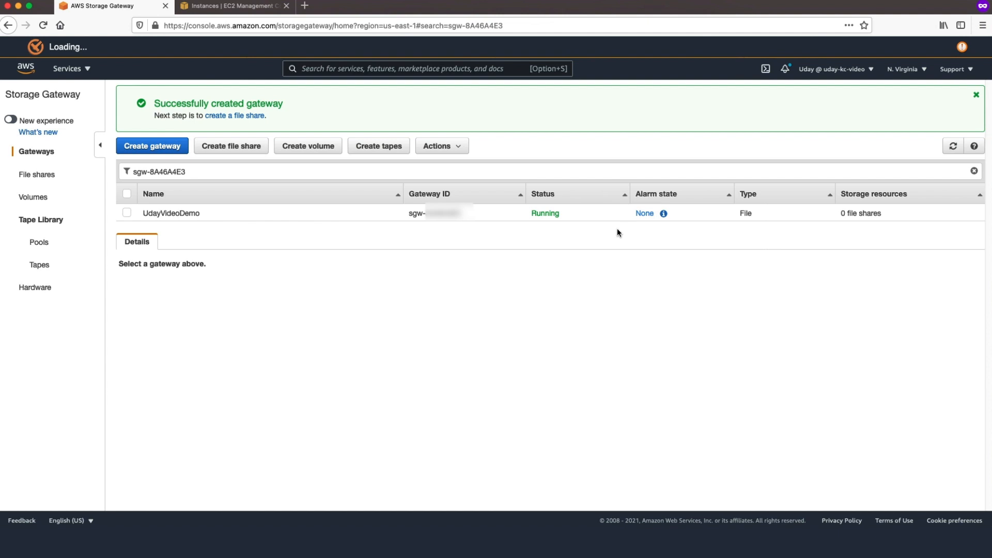
From the File shares list, start a new file share on UdayVideoDemo.
click(37, 174)
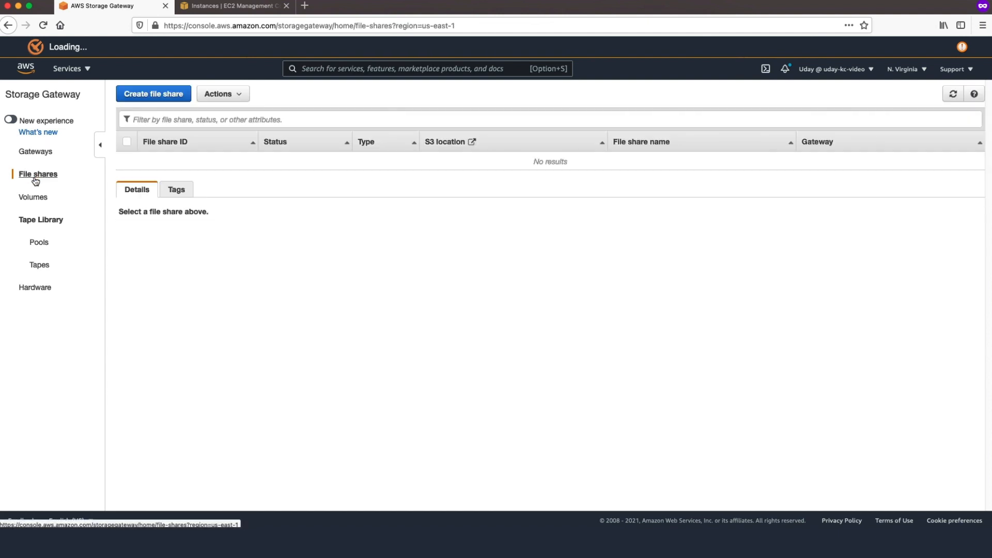
click(153, 93)
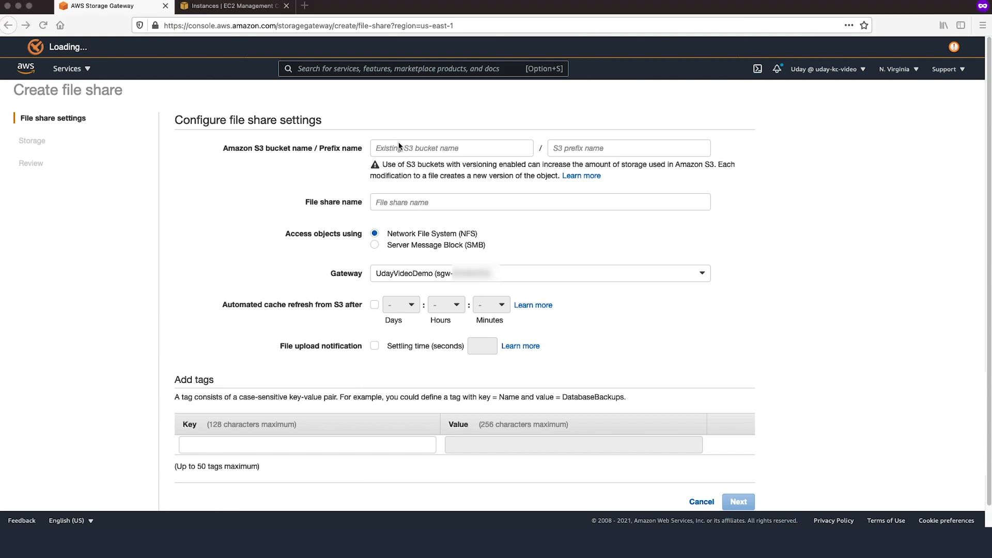
Set the NFS share's S3 bucket to udayvideodemo and continue to storage settings.
click(452, 148)
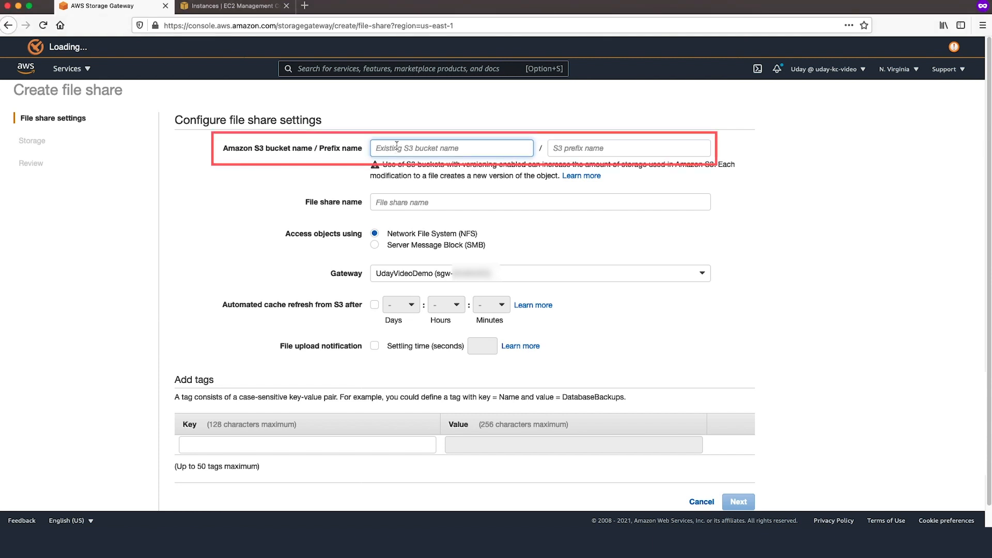
text(udayvideodemo)
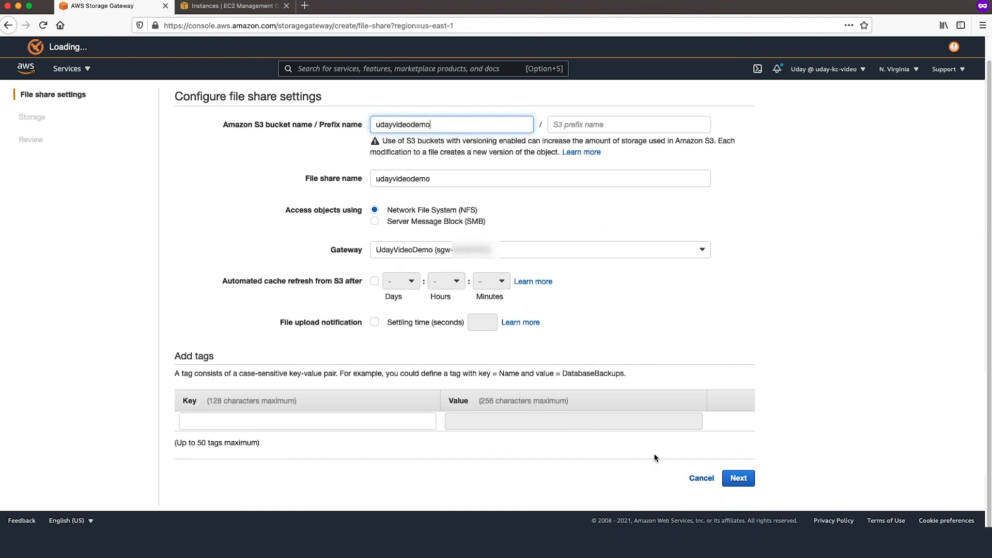
click(737, 477)
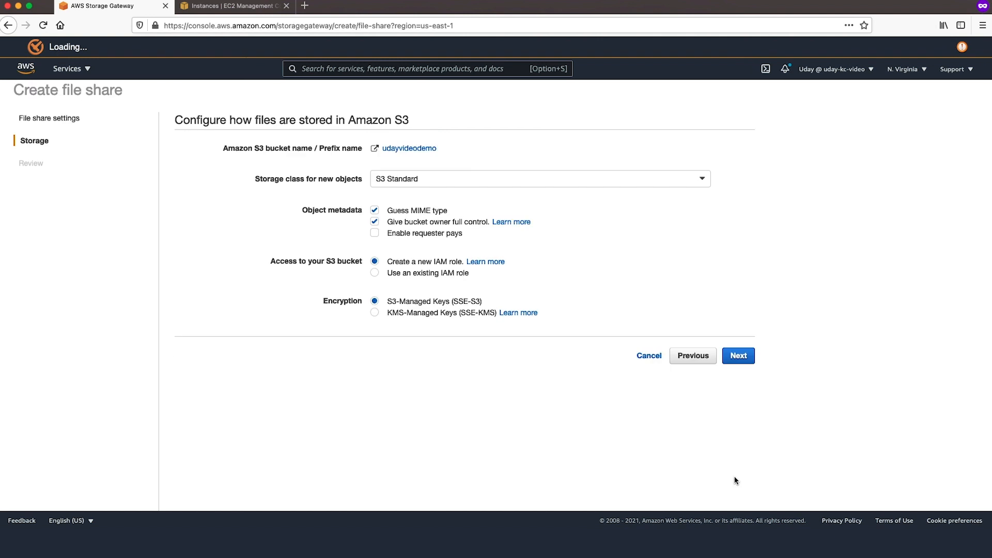
Accept default storage settings and create the udayvideodemo file share from the review page.
click(737, 355)
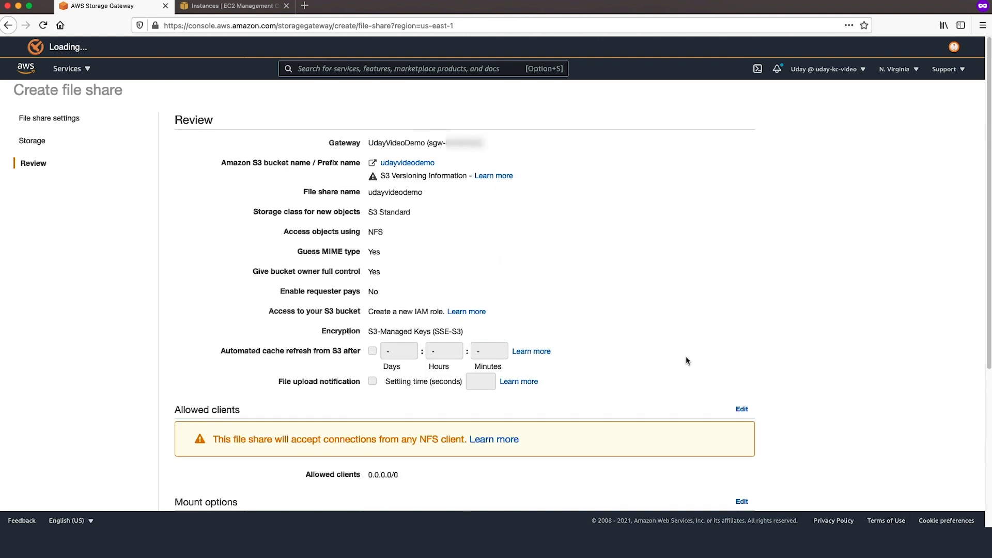
click(683, 477)
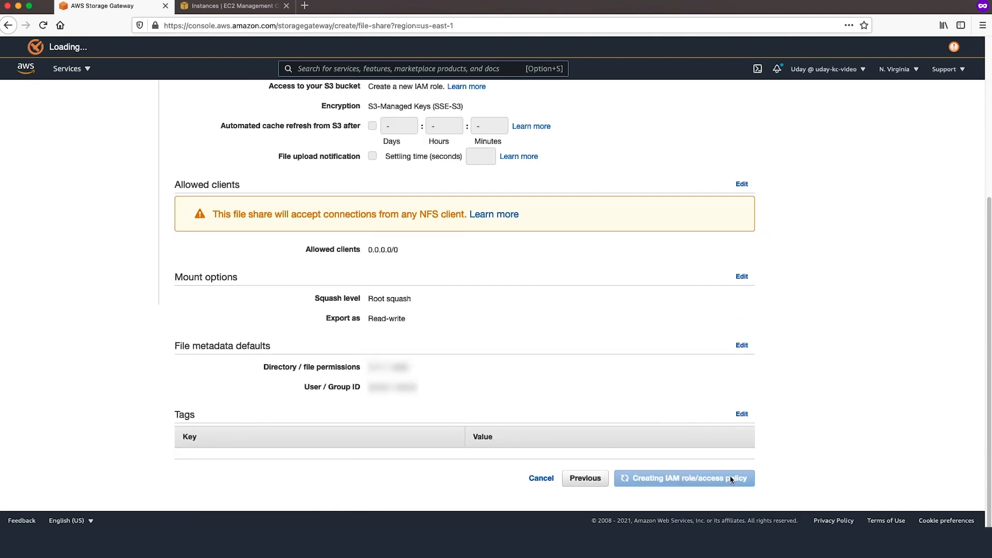
click(683, 477)
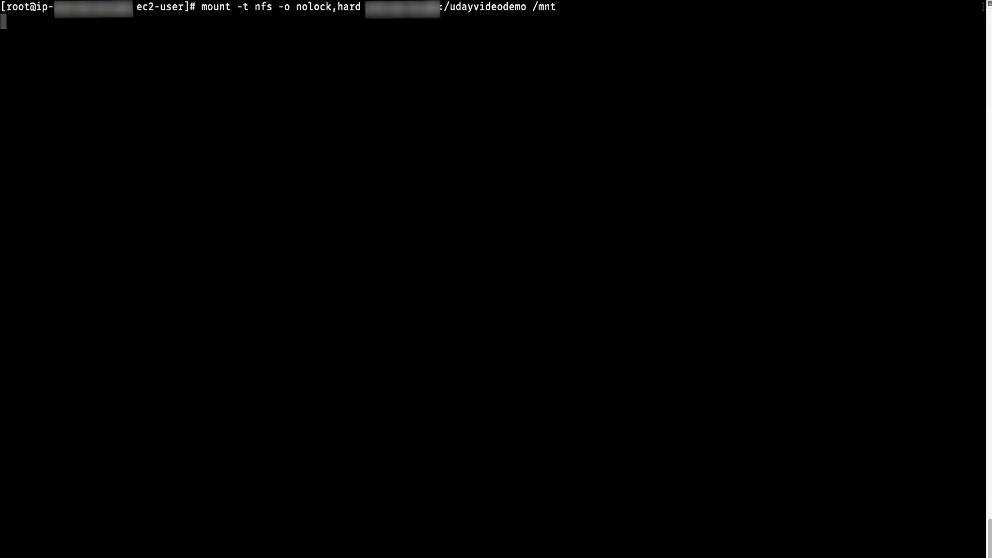
Type df to list mounted filesystems after mounting the share at /mnt.
text(df)
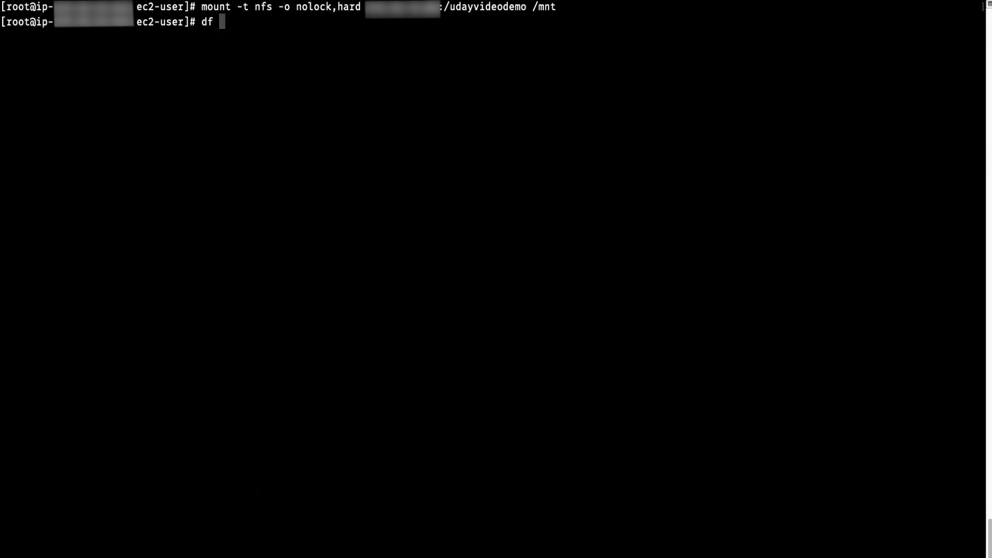